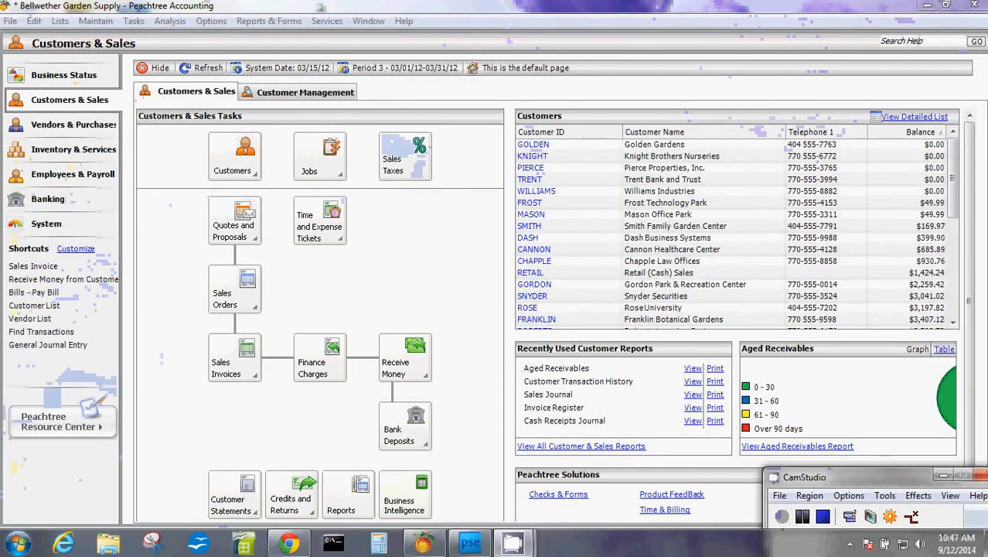
mouse_move(442, 300)
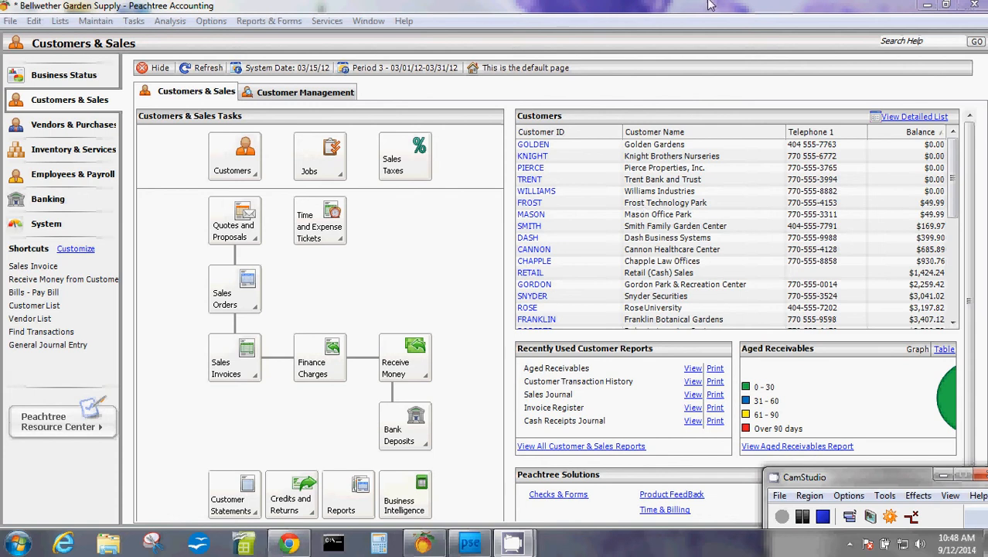
mouse_move(563, 139)
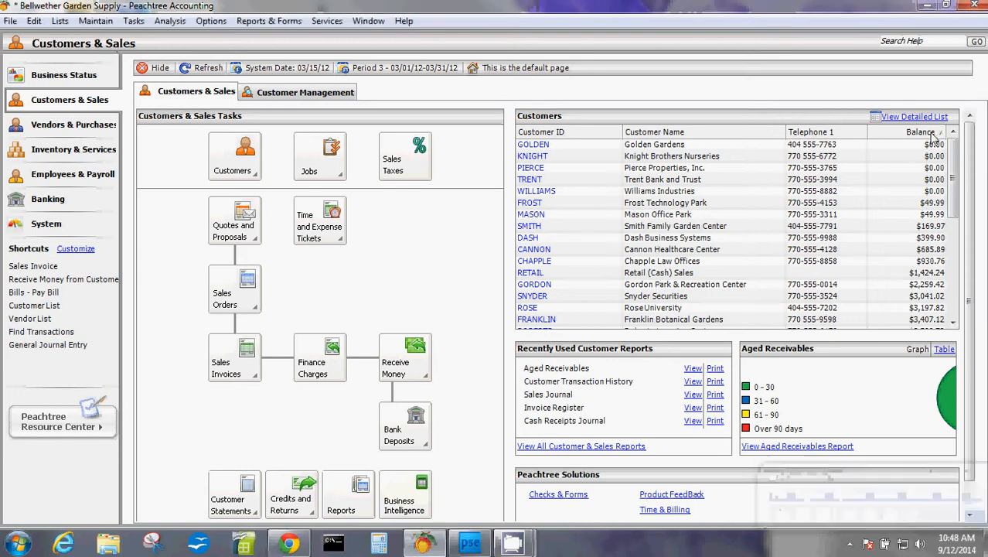
mouse_move(843, 131)
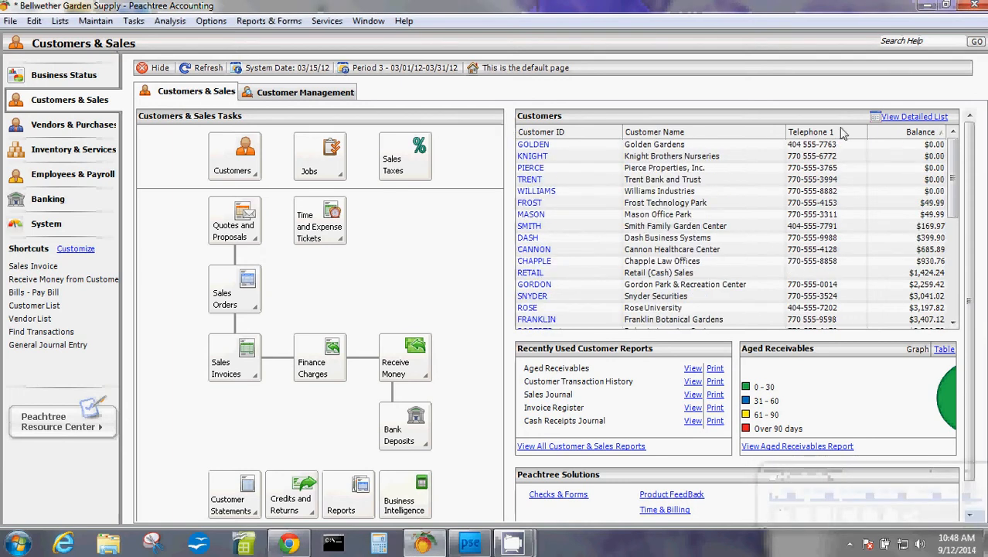
mouse_move(879, 141)
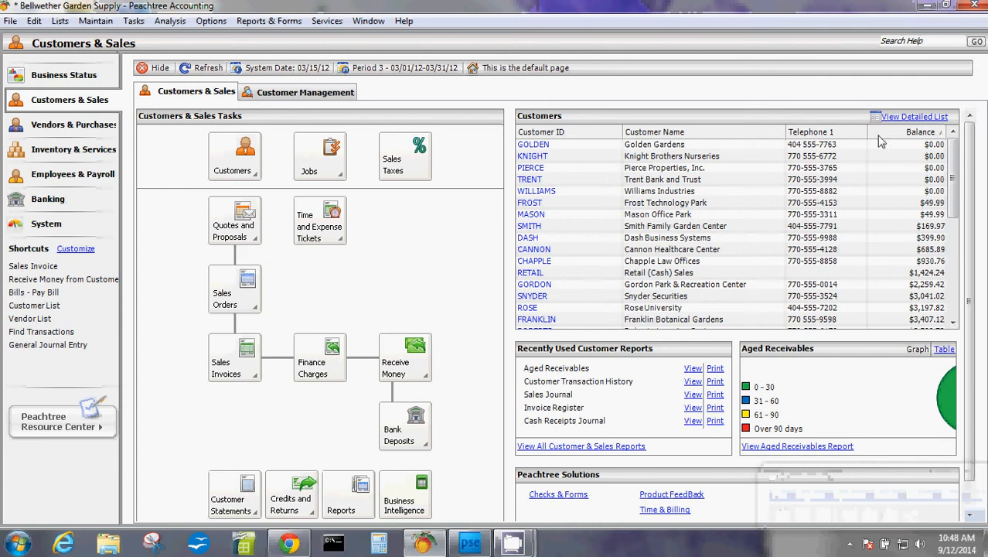
mouse_move(932, 153)
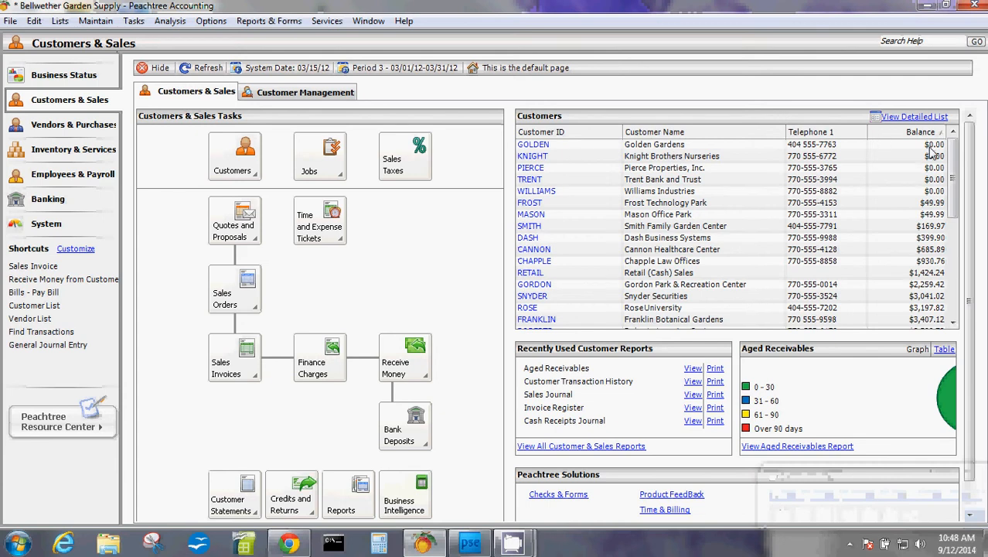
mouse_move(903, 153)
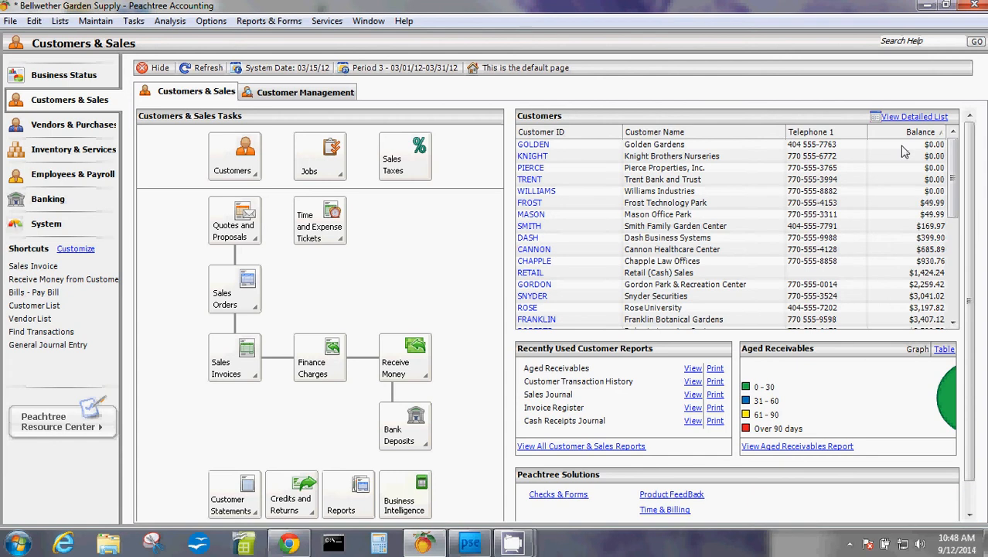
mouse_move(726, 153)
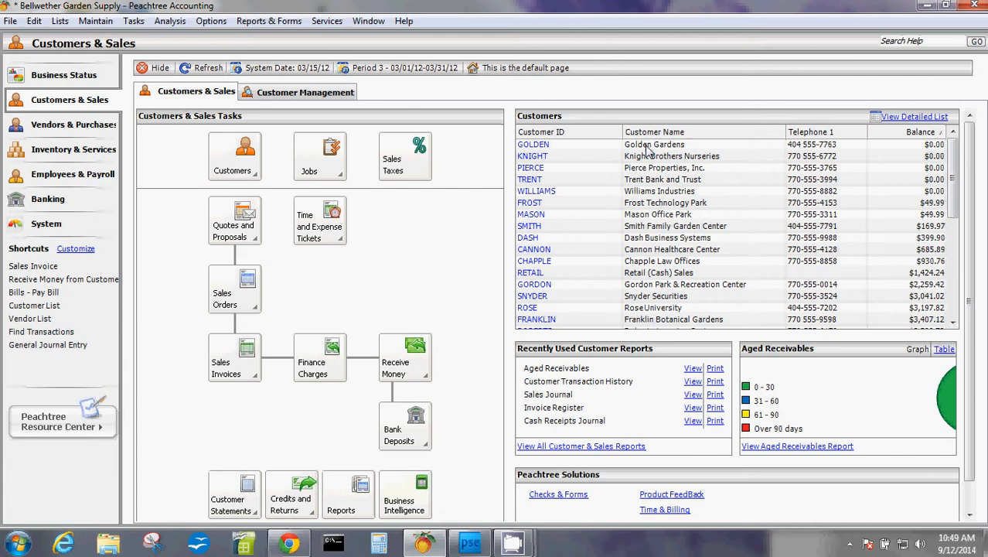
- Open the Golden Gardens customer record and close it without saving
click(235, 155)
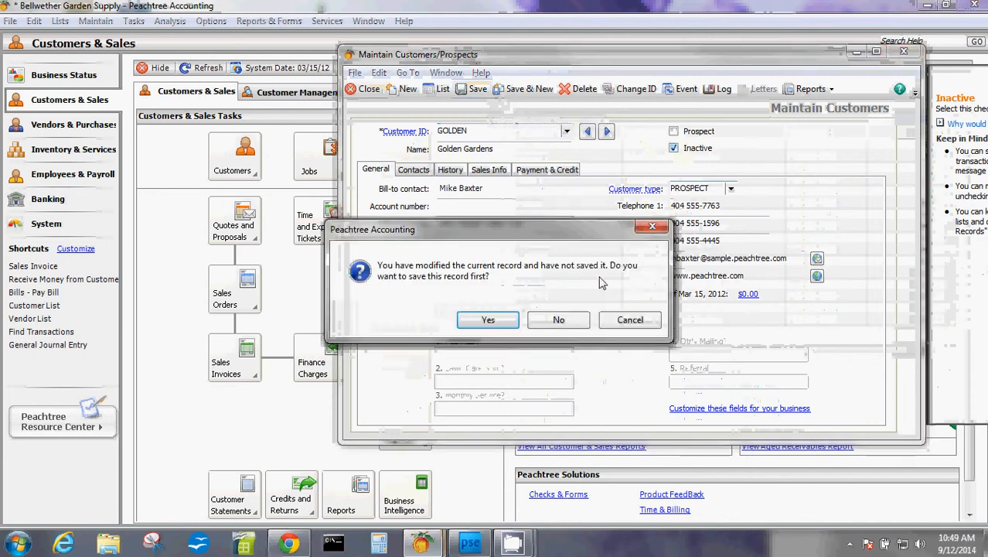
click(558, 318)
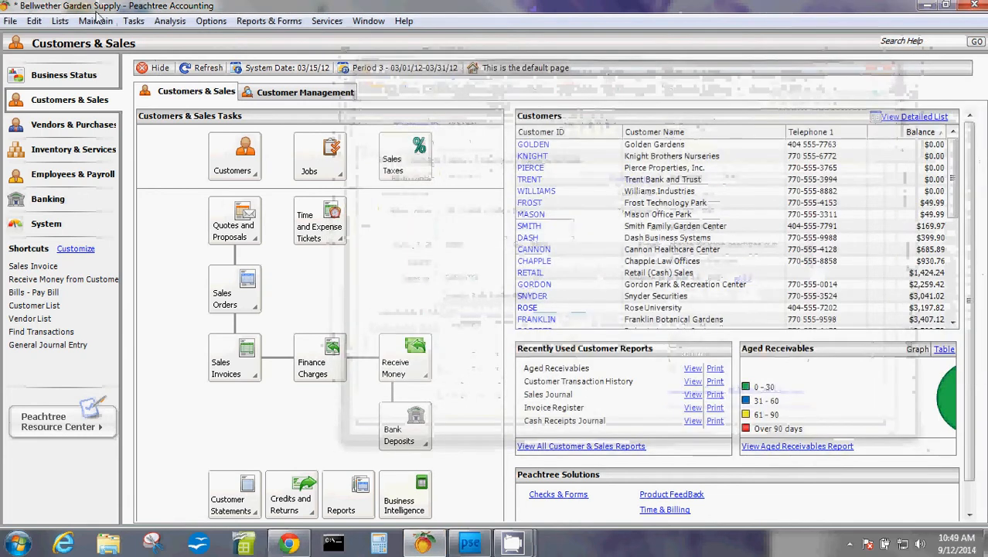
- Via Maintain > Customers/Prospects, look up GOLDEN, mark it Inactive and save
click(96, 22)
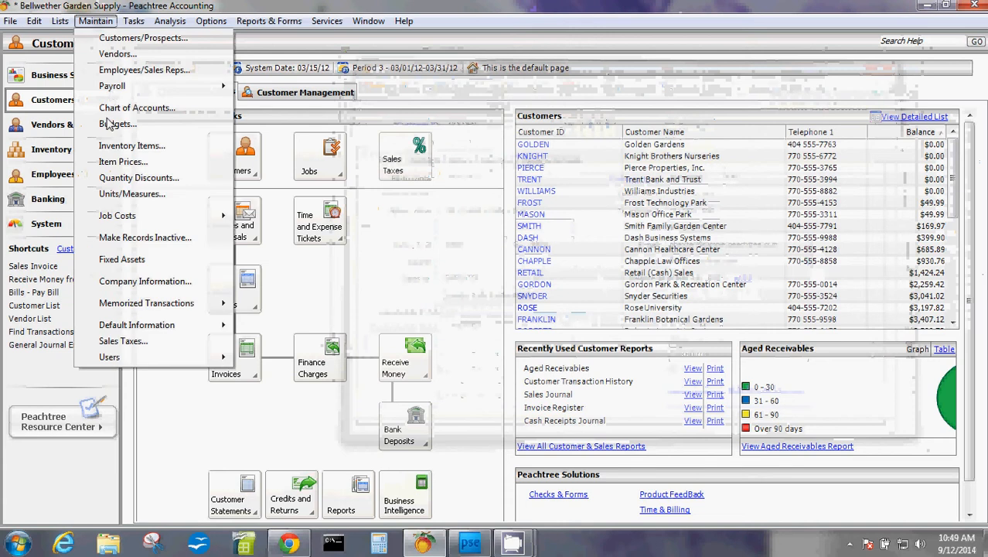
mouse_move(142, 48)
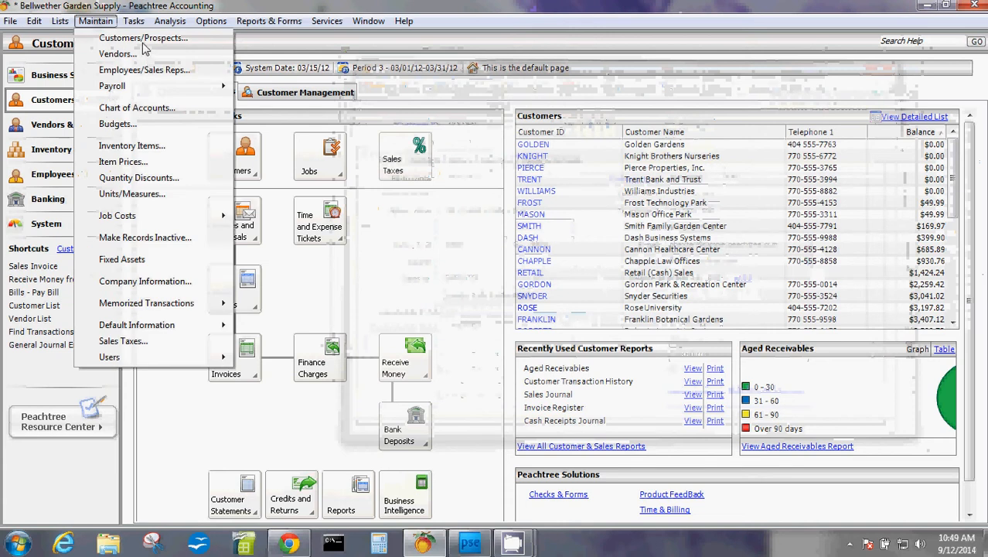
click(142, 38)
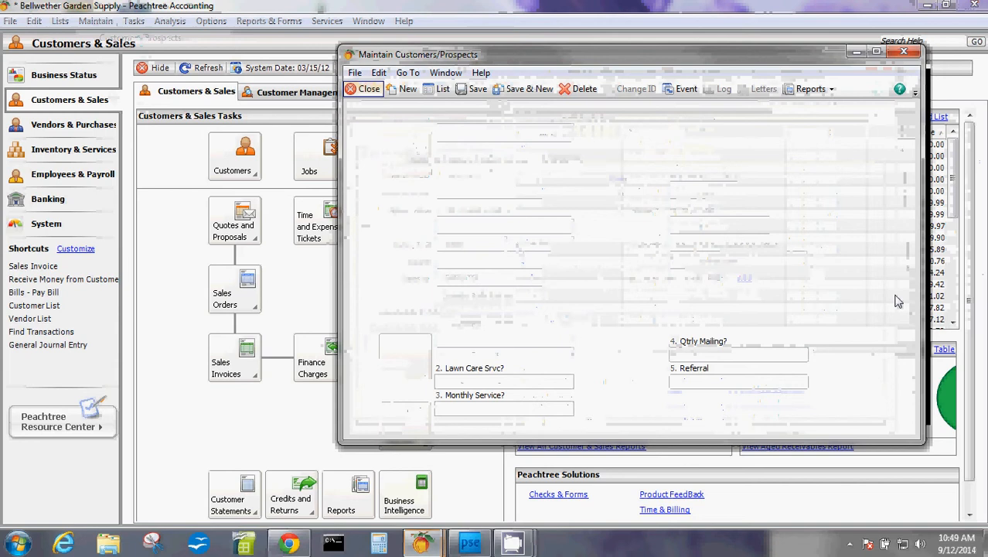
click(565, 130)
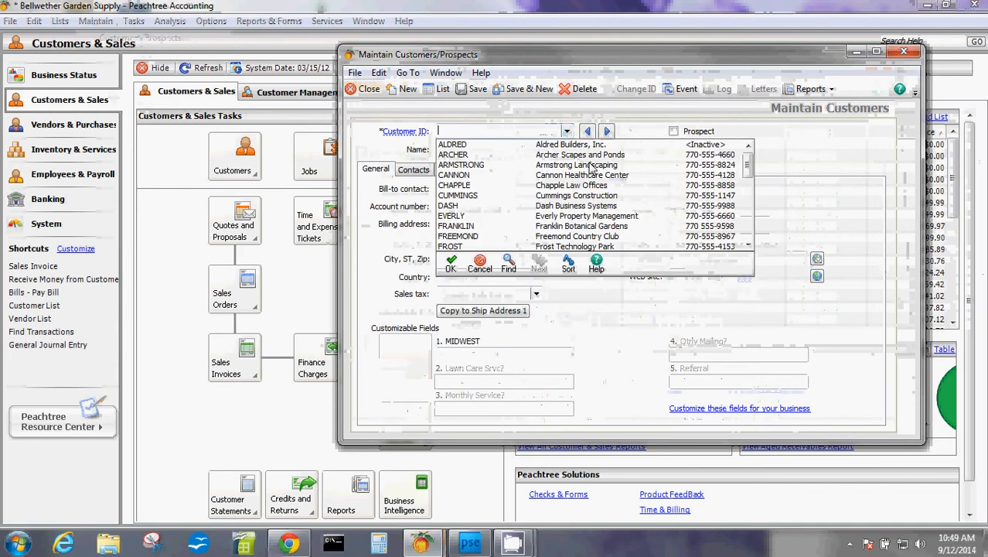
scroll(down, 3)
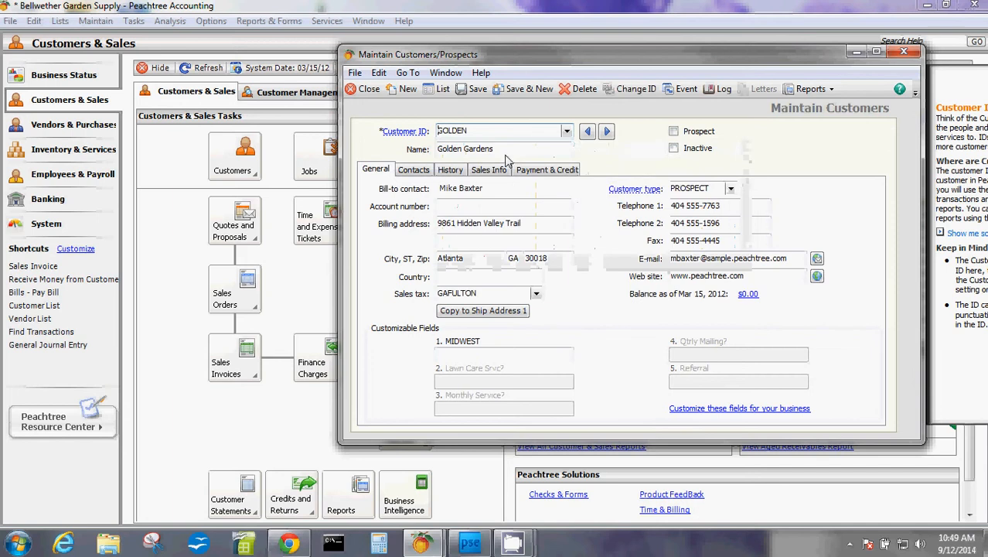
click(674, 149)
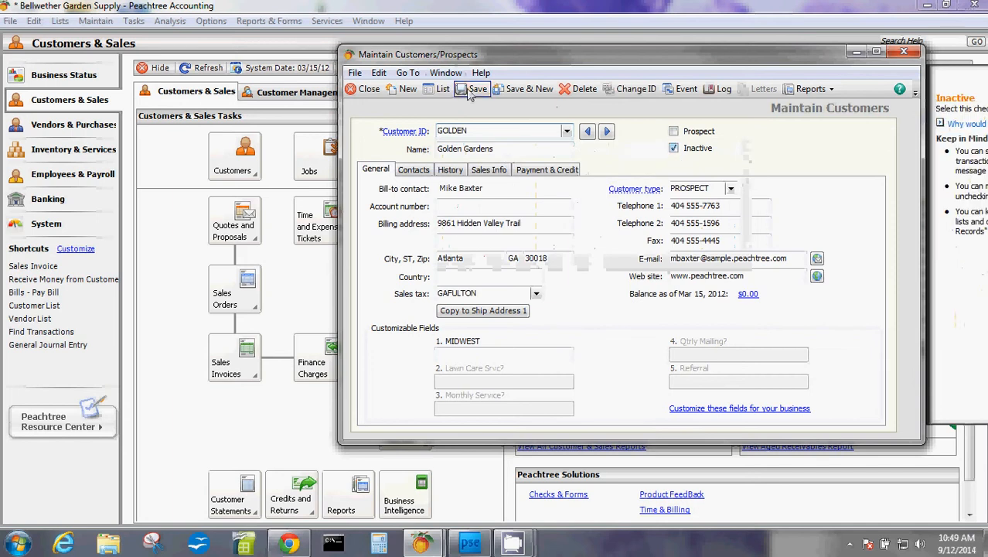
click(364, 88)
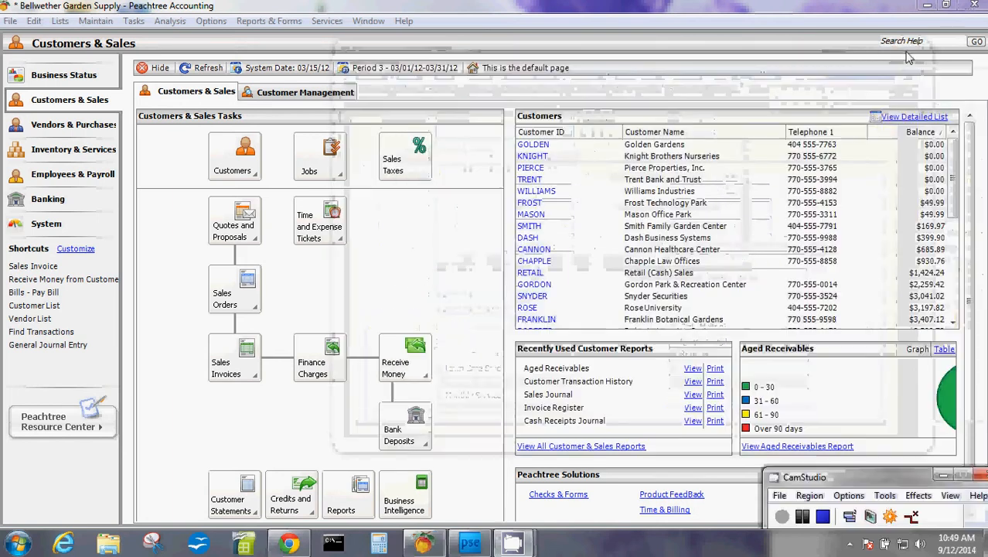
- Refresh the Customers & Sales overview; Golden Gardens still appears first
click(200, 68)
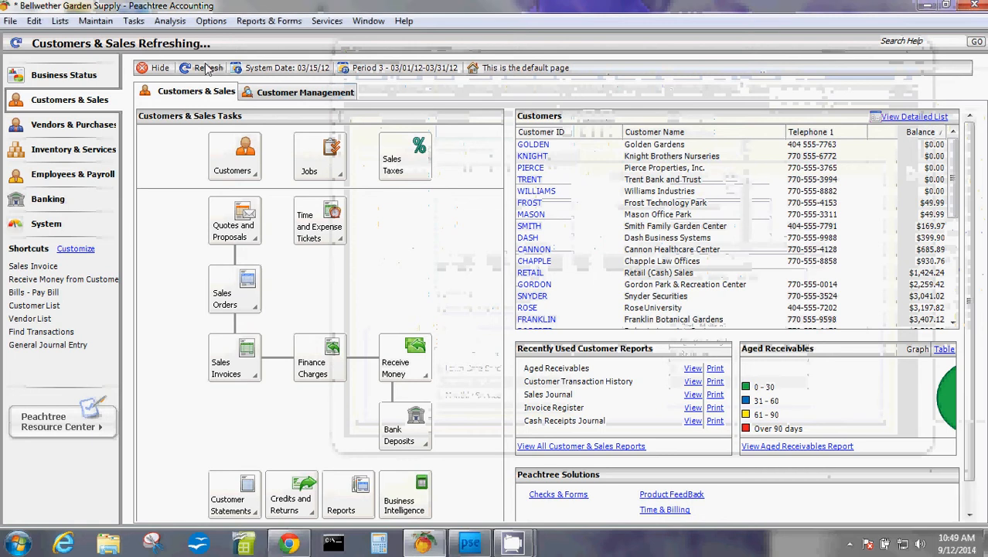
click(208, 68)
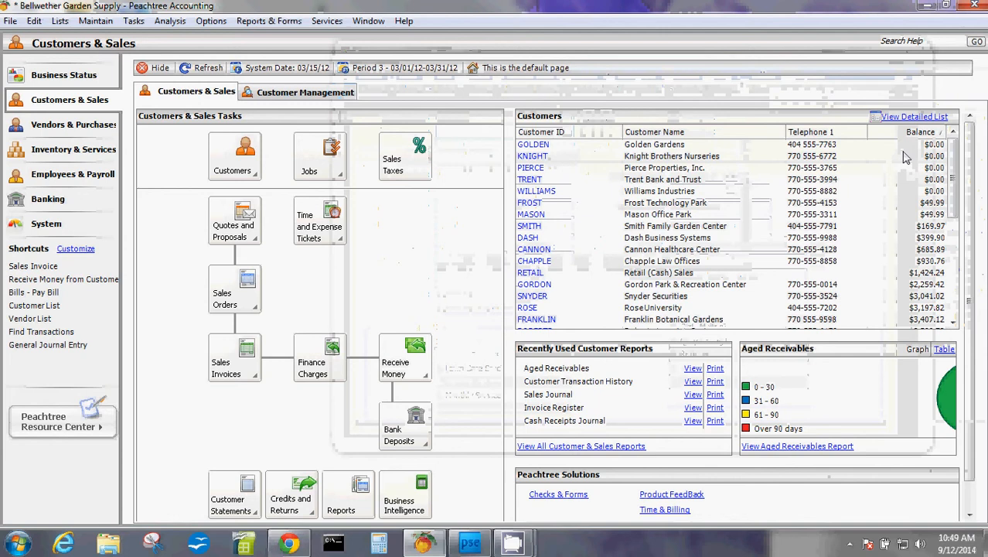
mouse_move(661, 151)
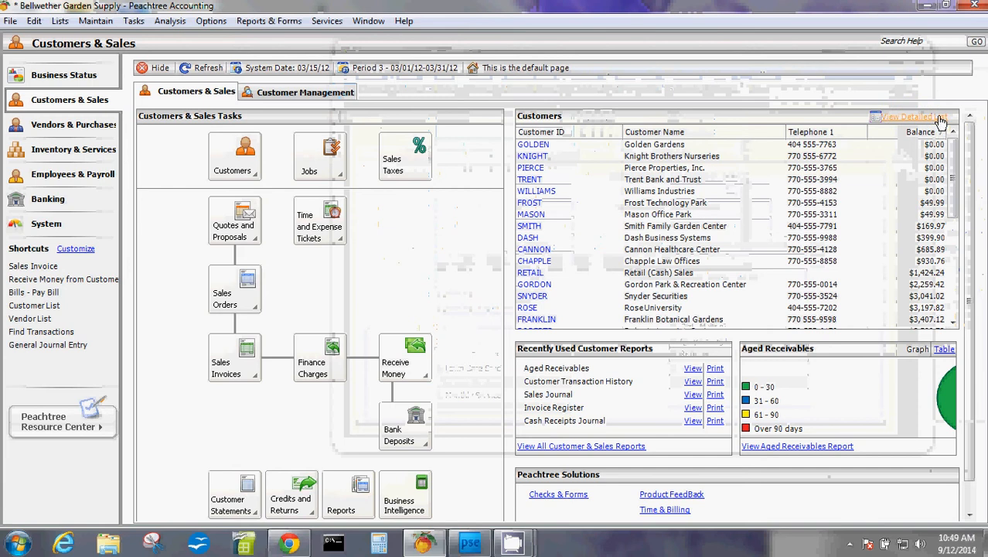
- View the detailed customer list, hide inactive records (31 customers), then show them again
click(912, 117)
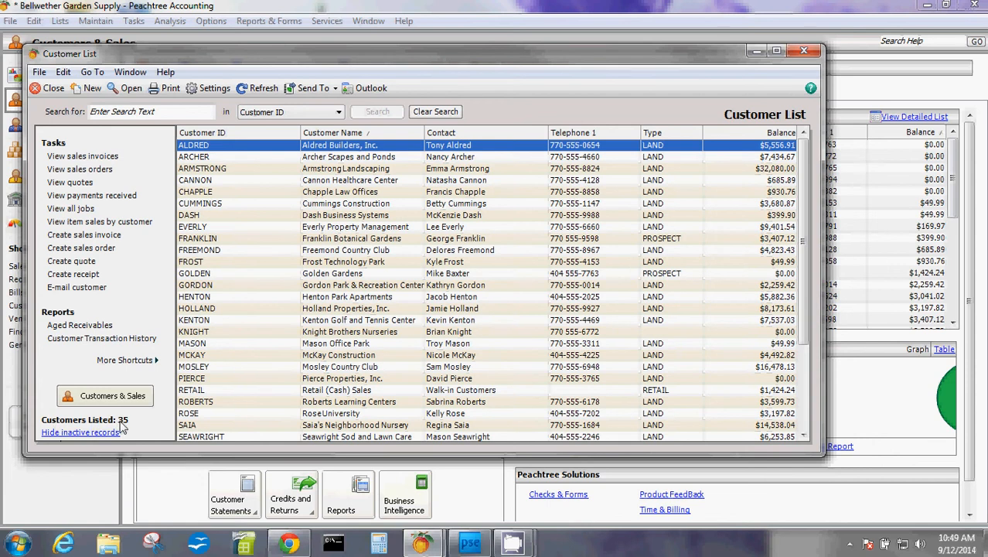
click(82, 431)
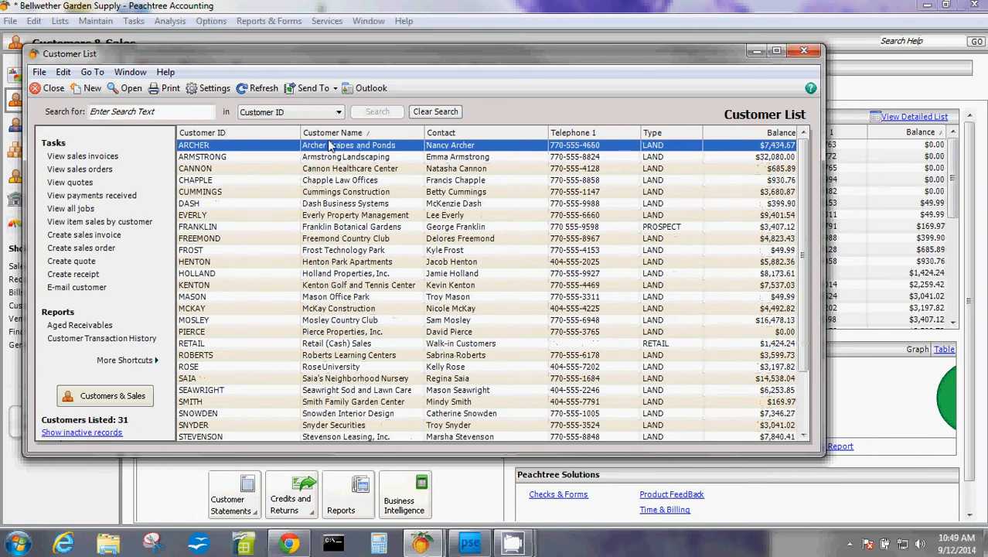
mouse_move(249, 399)
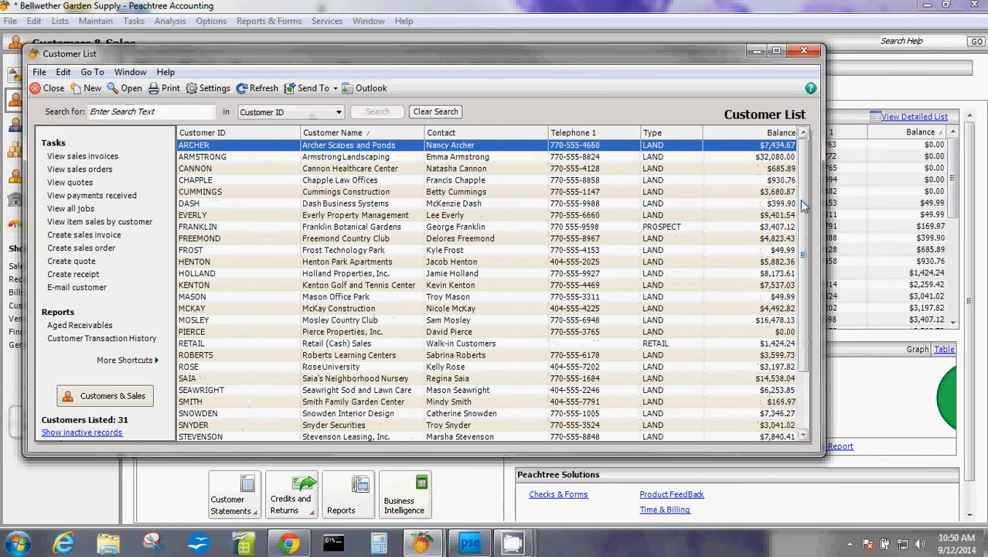
scroll(down, 3)
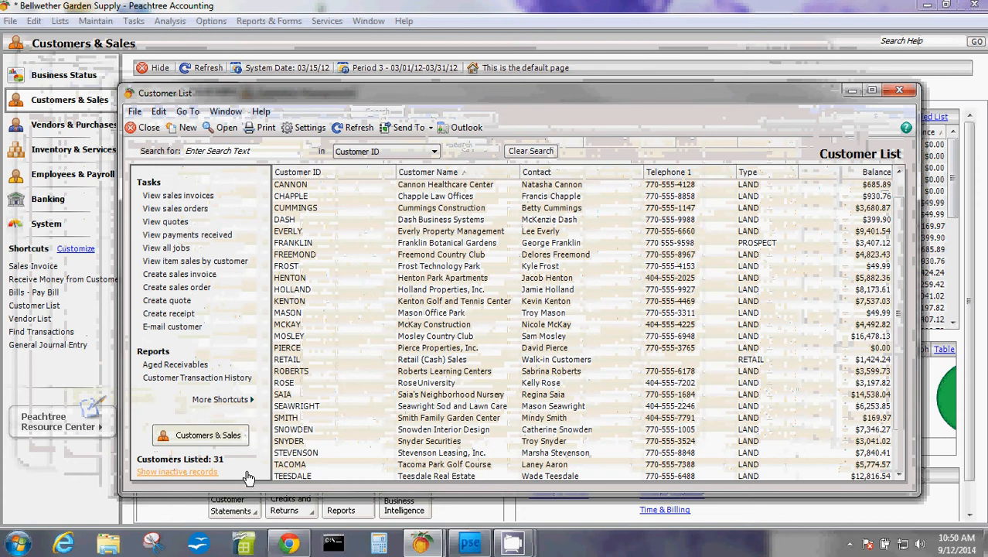
click(176, 470)
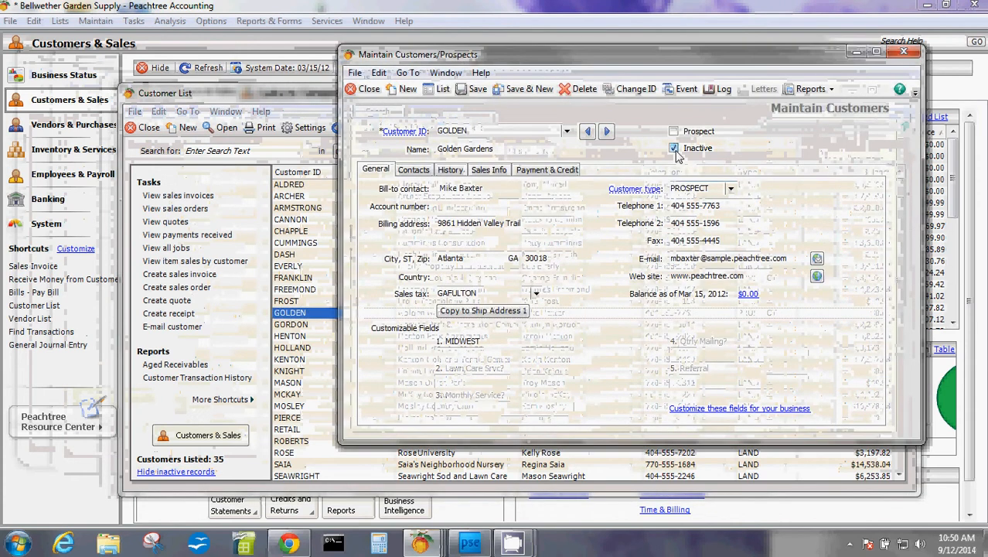
- Clear Golden Gardens' Inactive flag and close the record and the customer list
click(674, 148)
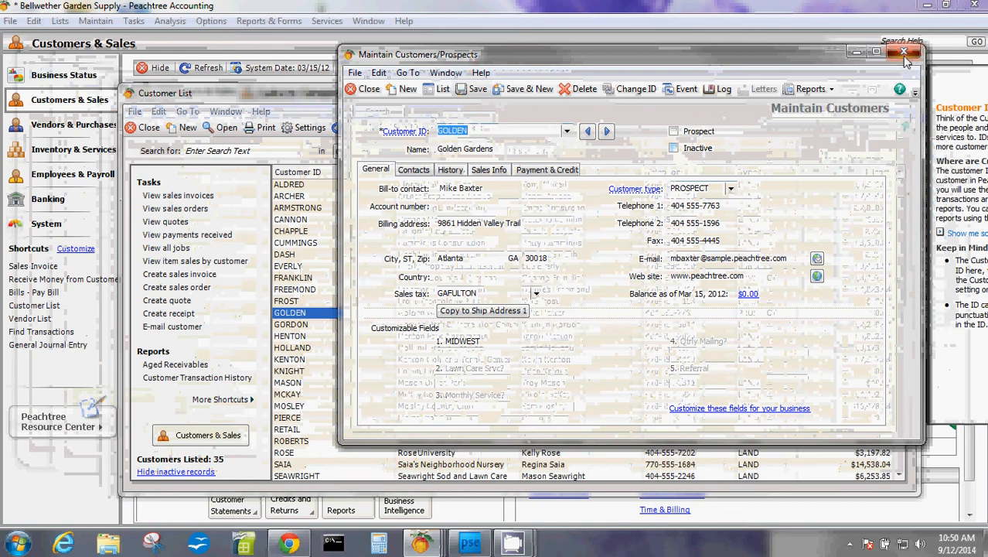
click(903, 52)
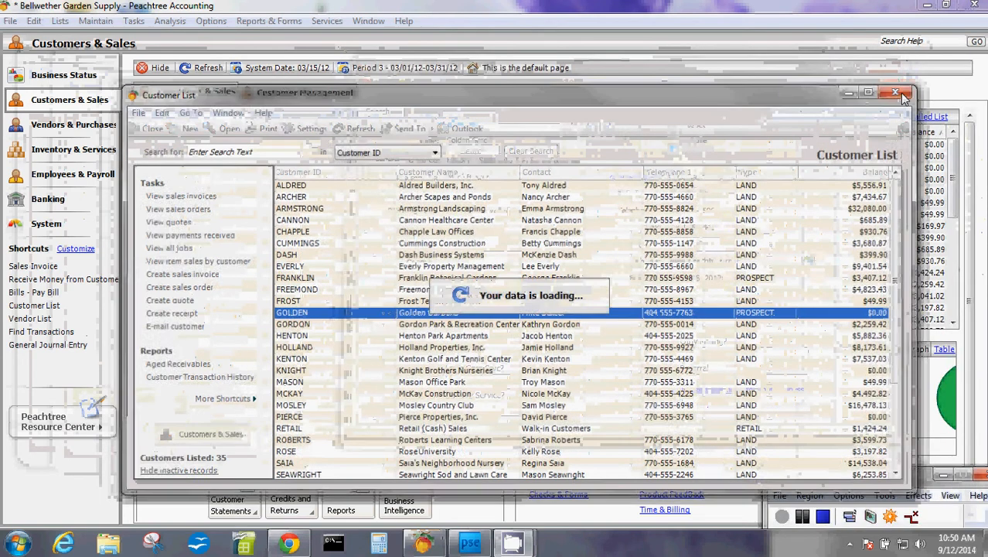
click(902, 93)
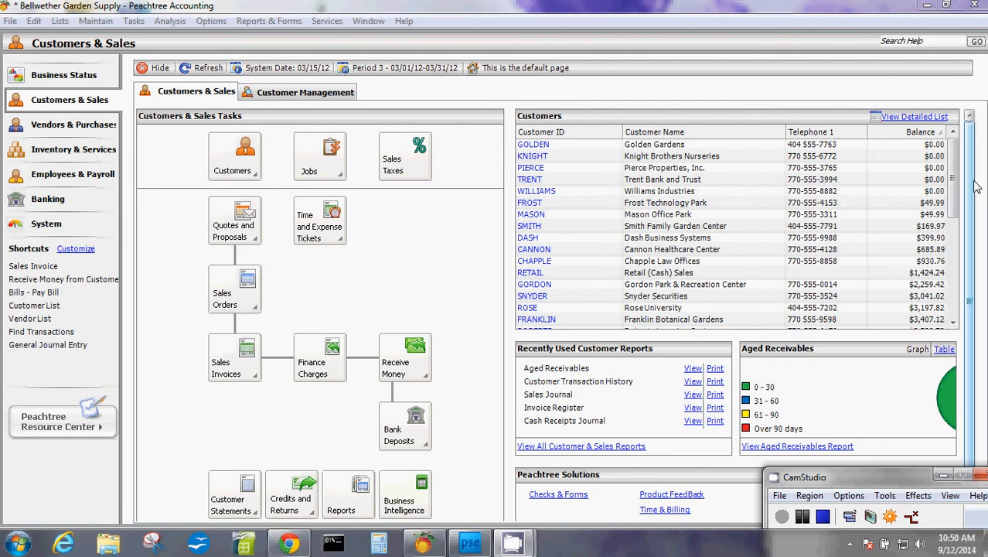
mouse_move(958, 114)
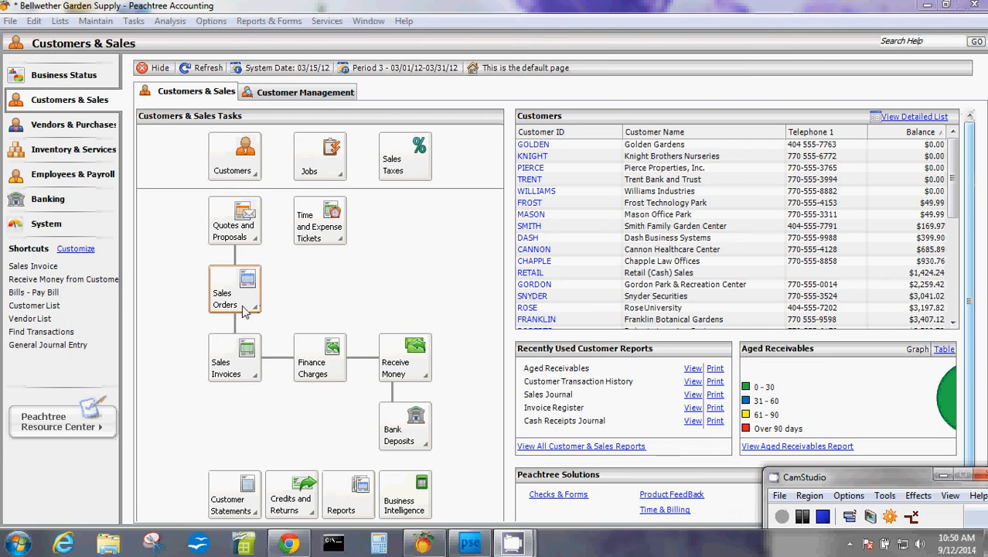
- Start a new sales order from the tasks panel and close it again
click(235, 292)
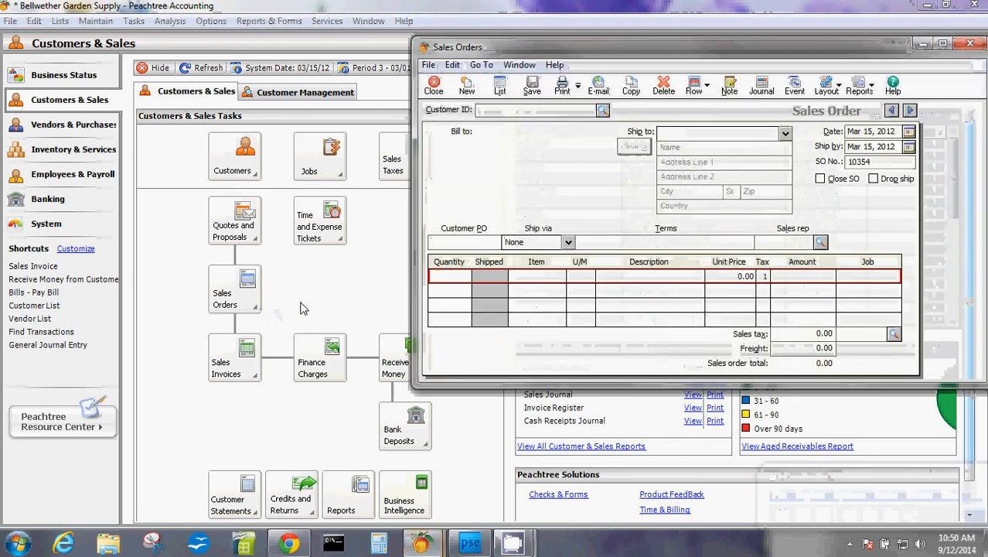
click(603, 110)
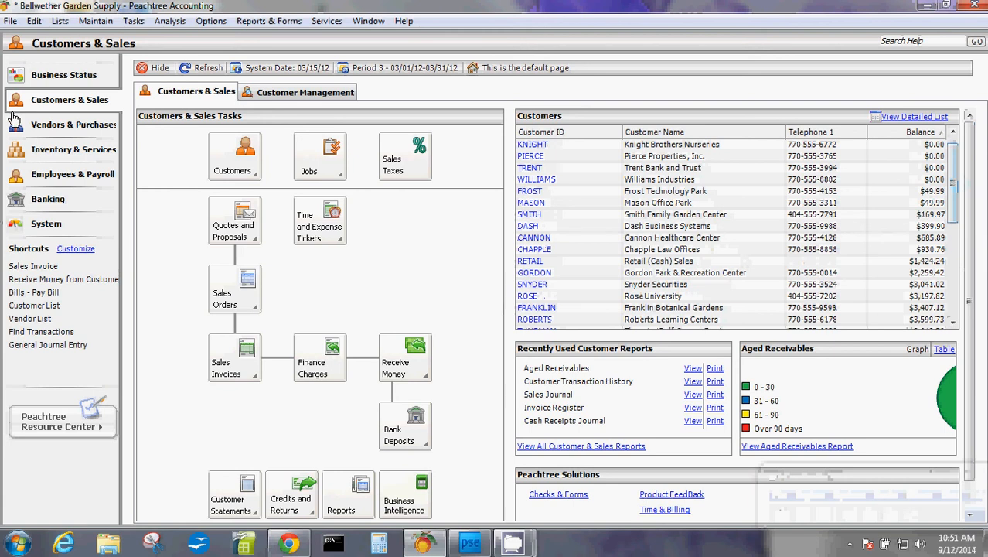
mouse_move(488, 294)
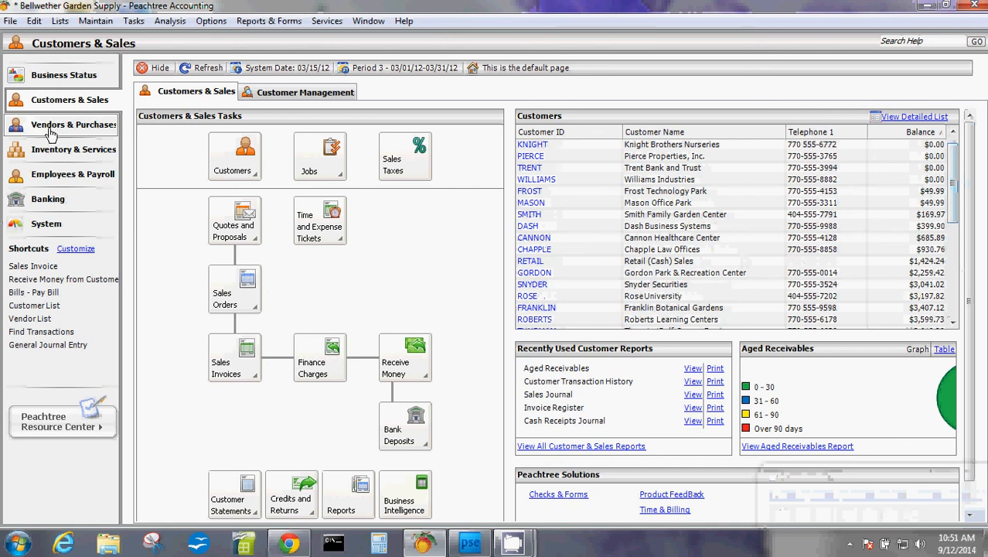
- Navigate through Vendors & Purchases, Inventory & Services, Employees & Payroll to the Banking page
click(74, 124)
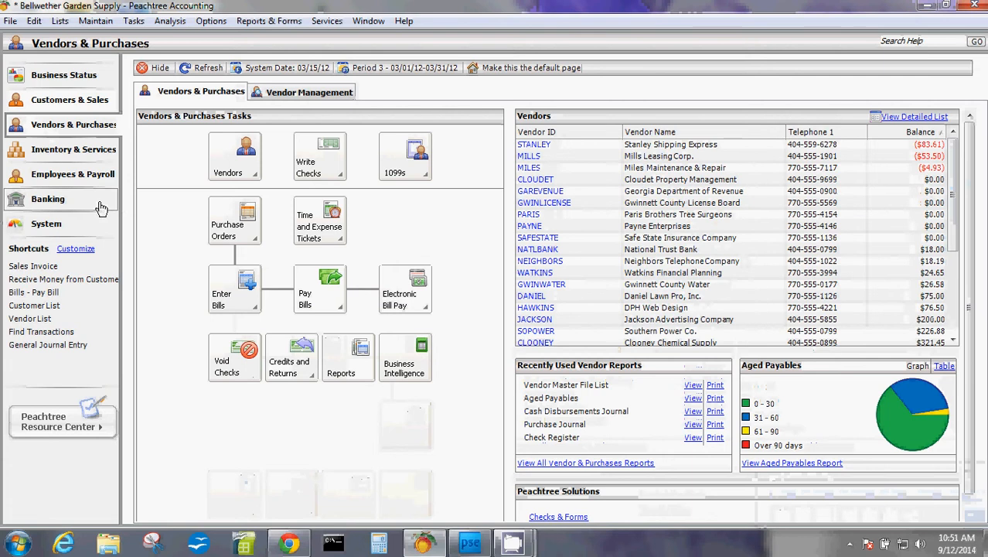
click(75, 149)
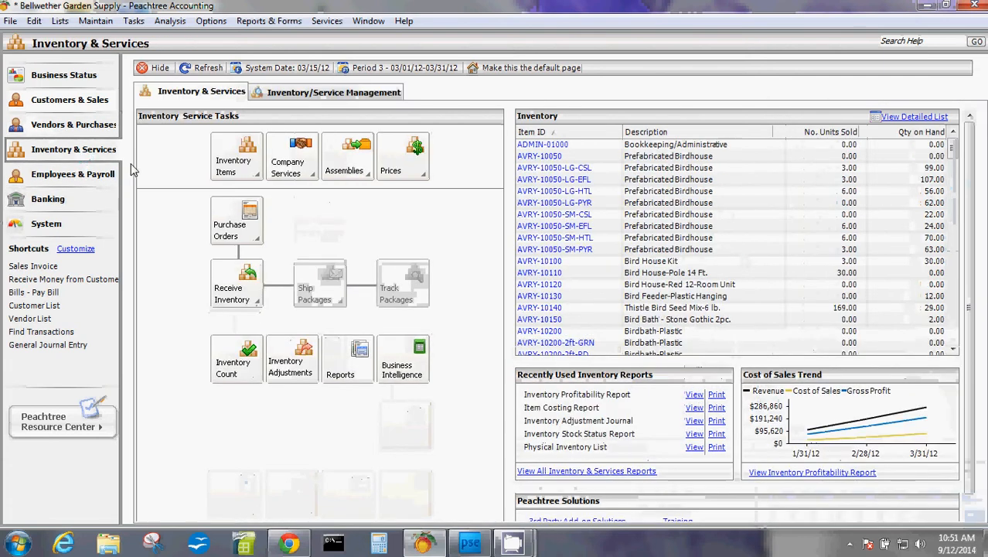
click(73, 173)
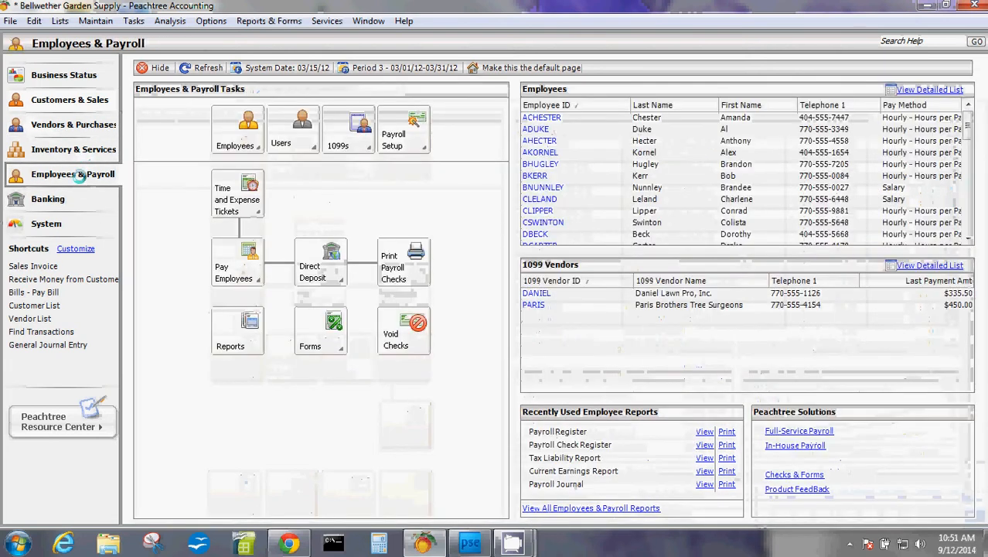
click(46, 198)
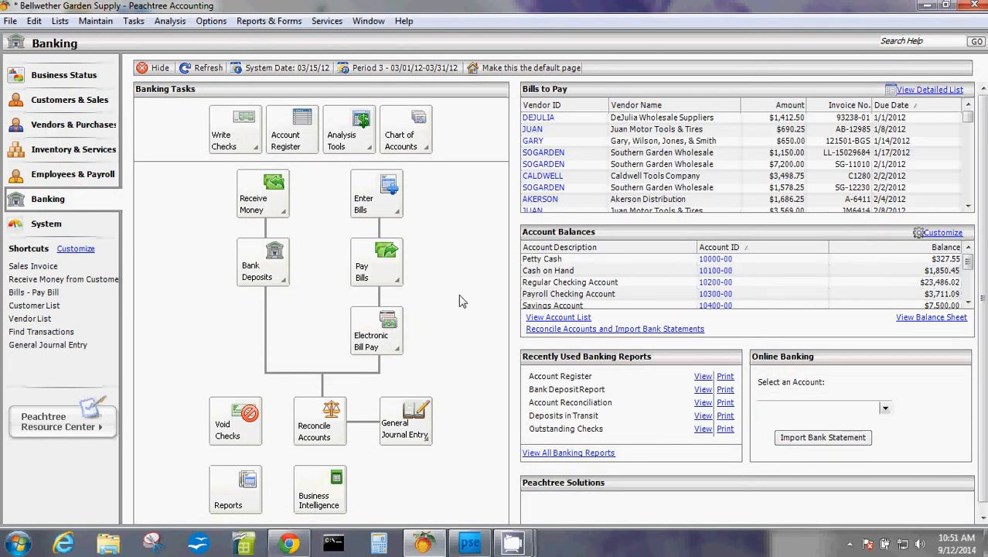
mouse_move(455, 307)
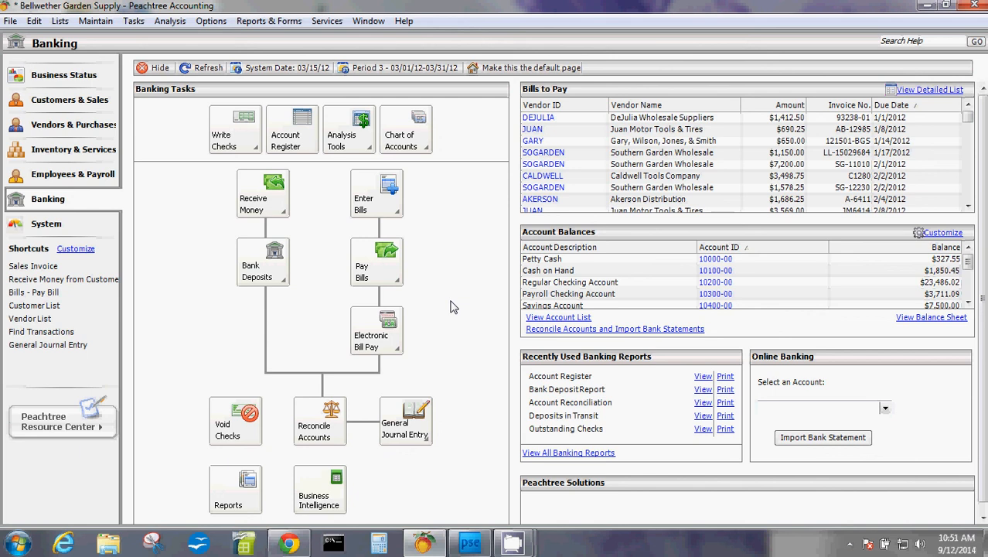
mouse_move(595, 164)
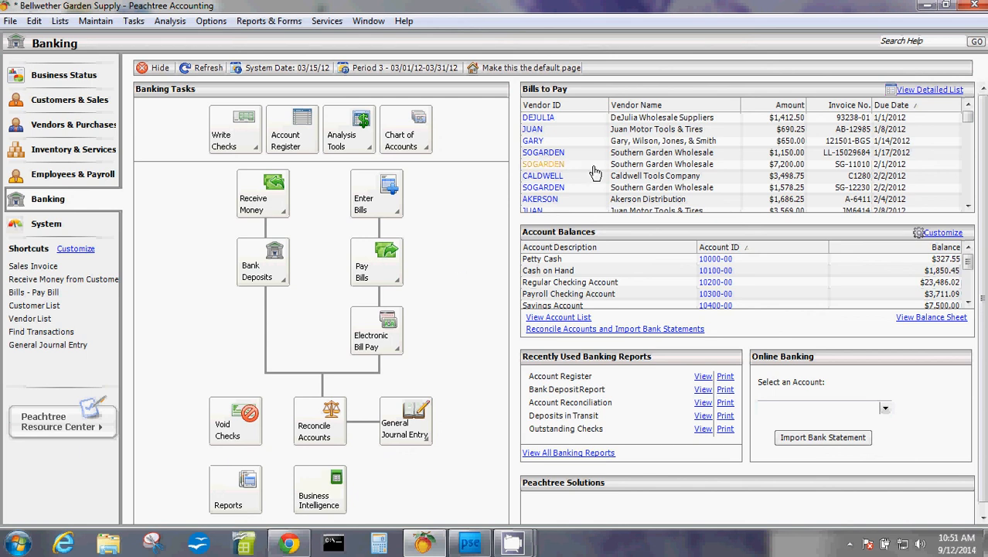